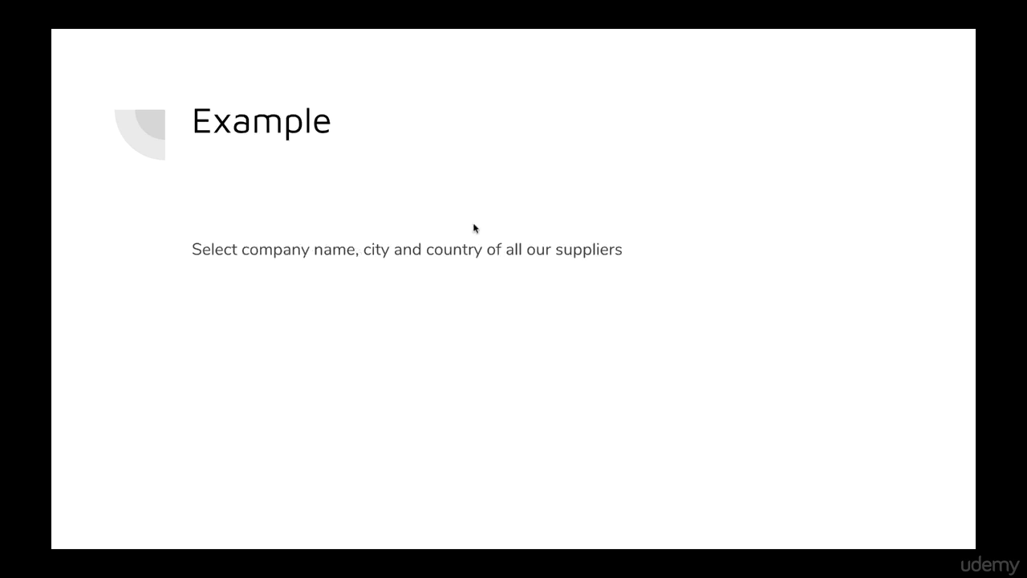
mouse_move(486, 327)
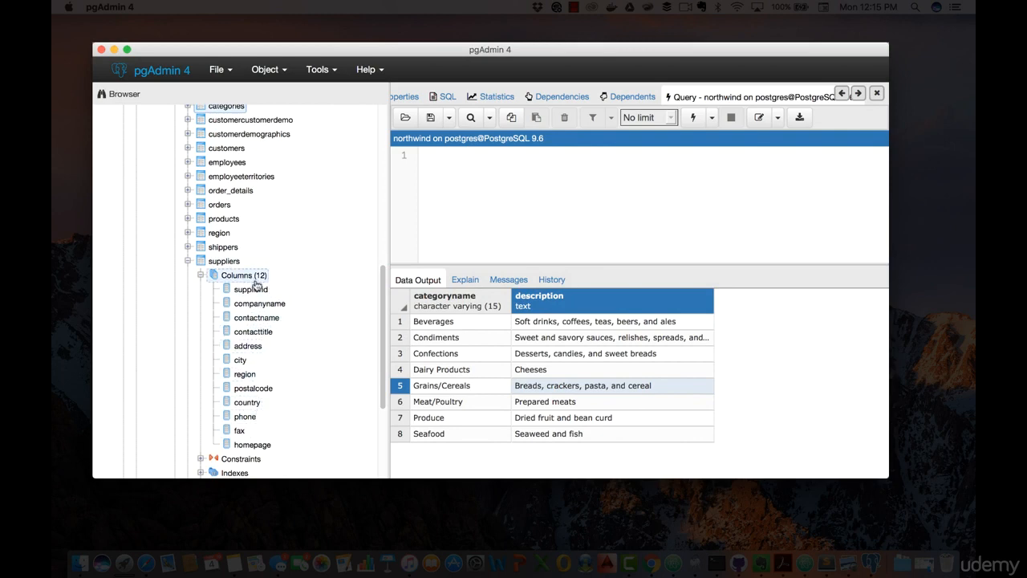
- Place the cursor in the blank query editor beside the suppliers columns
left_click(473, 179)
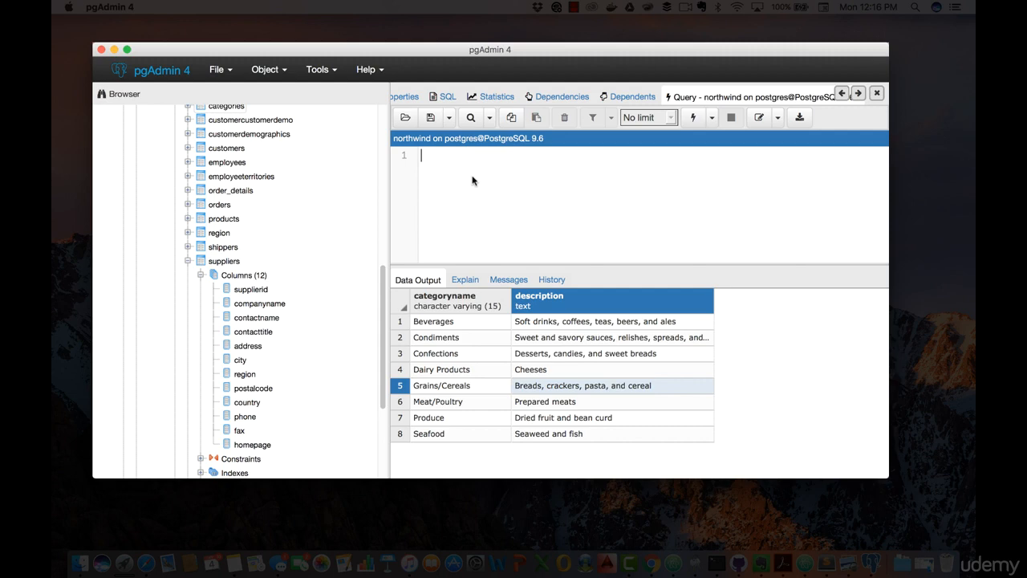
- Execute SELECT companyname, city, country FROM suppliers; and view the returned rows
type("SELECT")
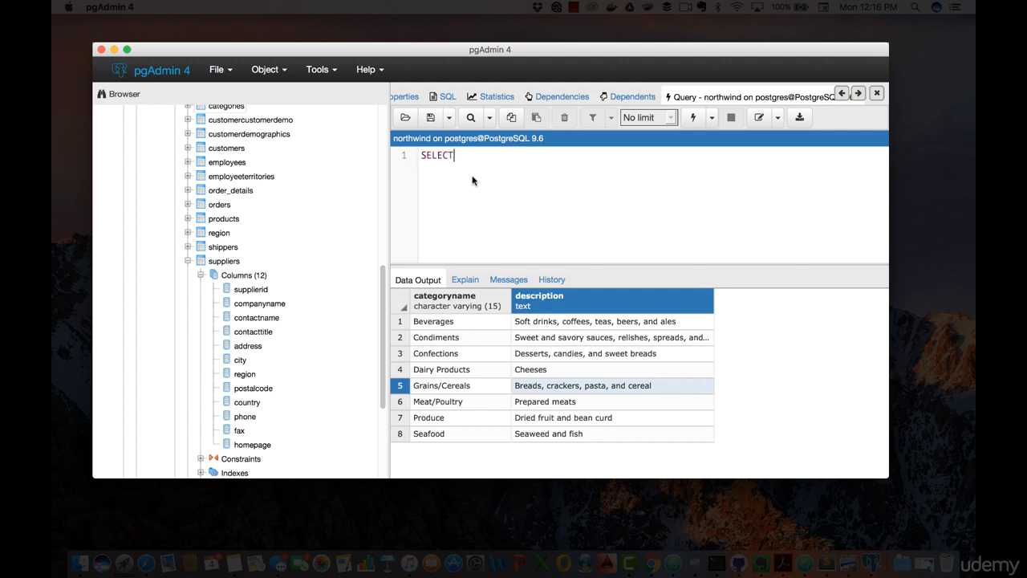
type("companyname, city, coun")
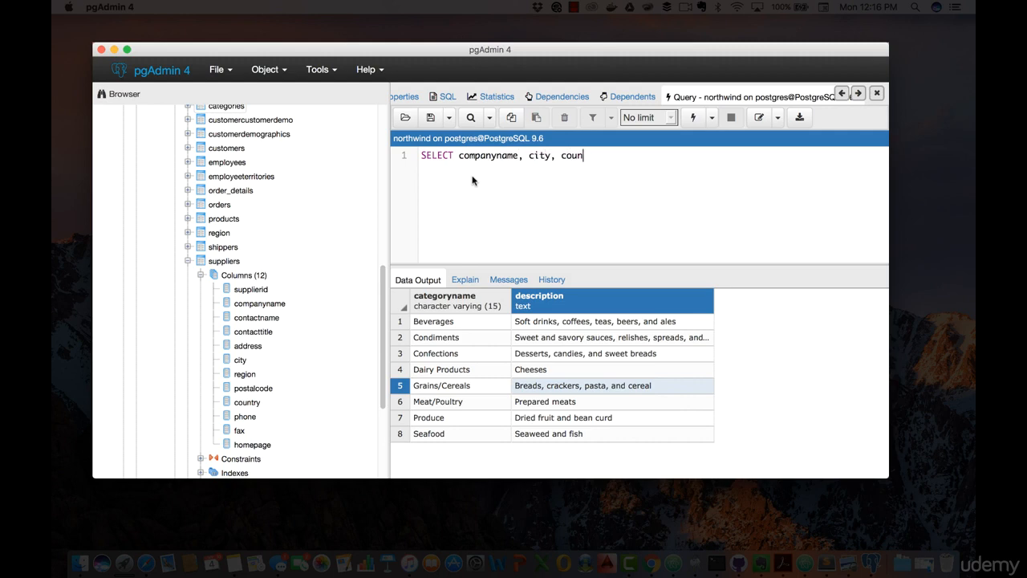
type("try\\nFRO")
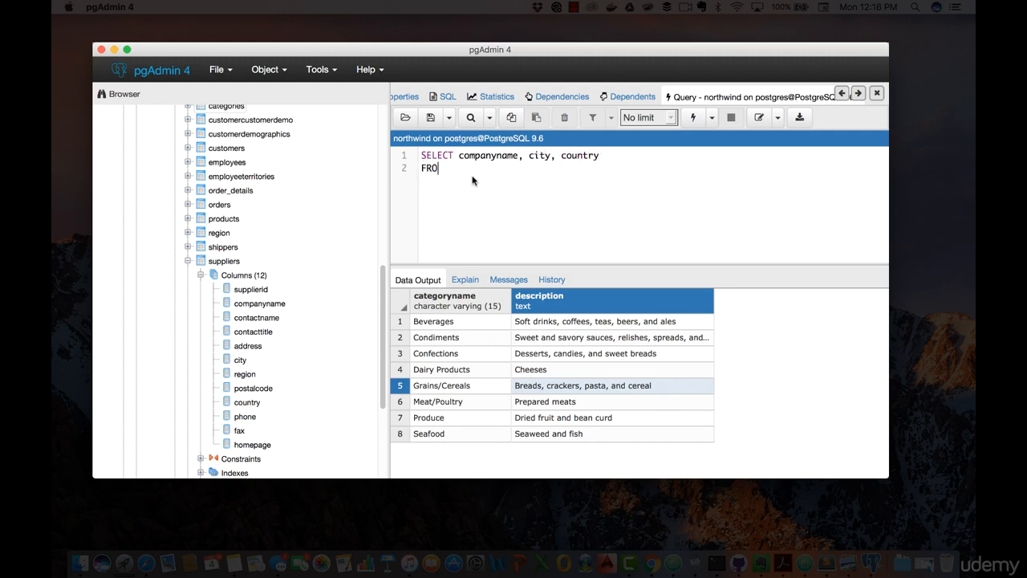
type("M")
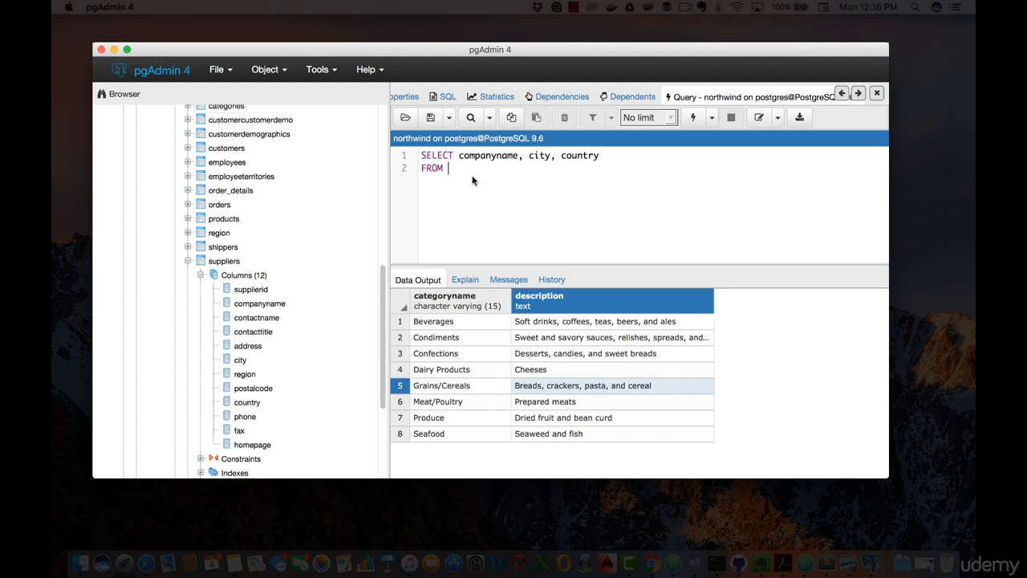
type("suppliers;")
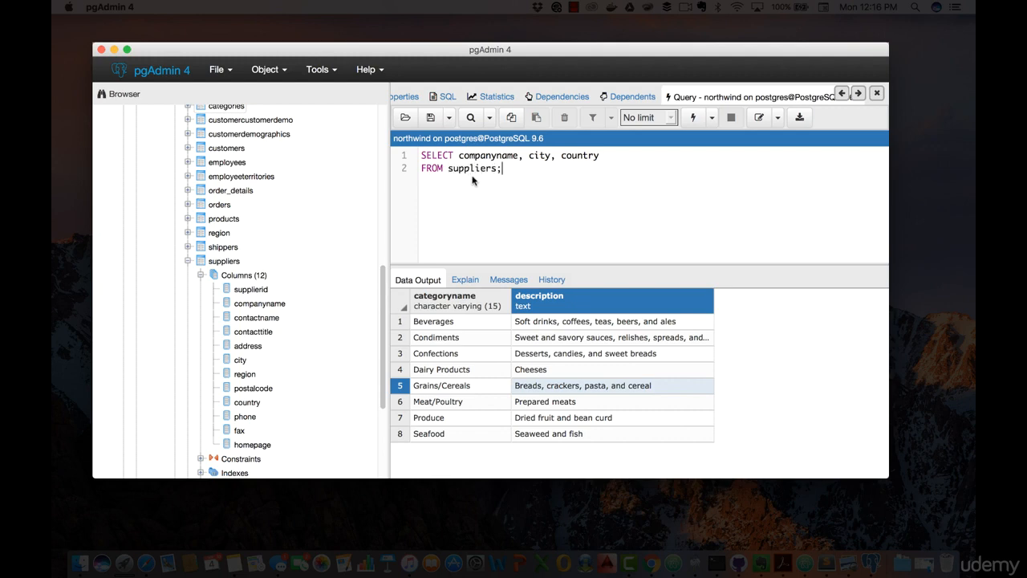
left_click(693, 117)
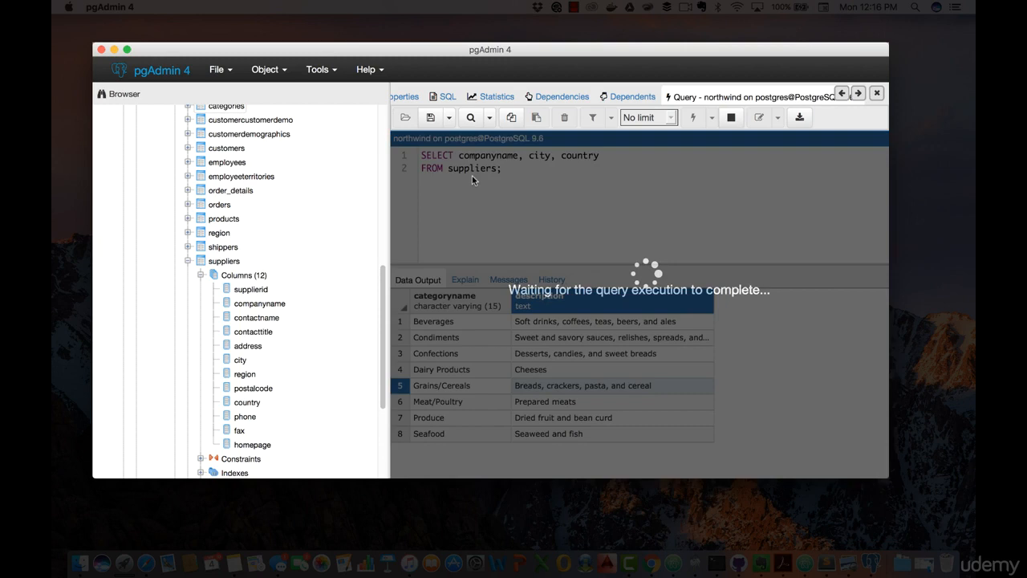